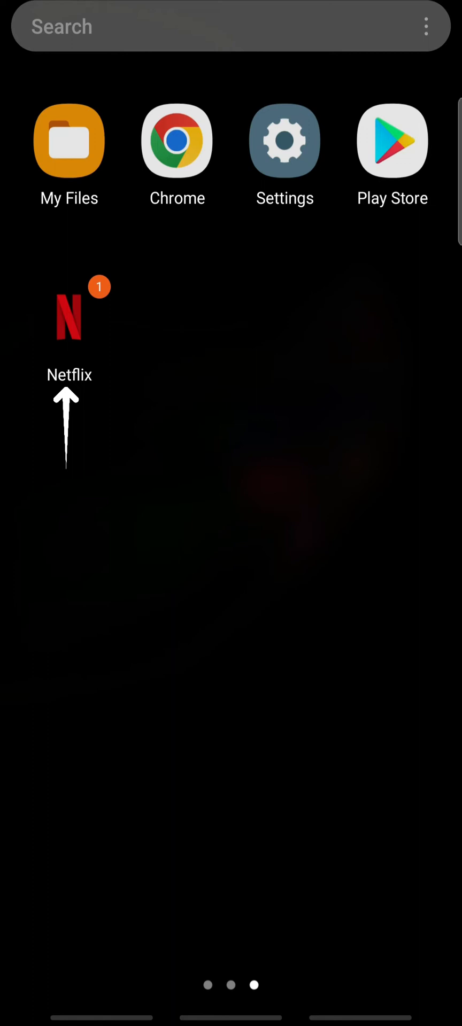
Launch the Netflix app from the Android home screen
{"action": "left_click", "coordinate": [68, 320]}
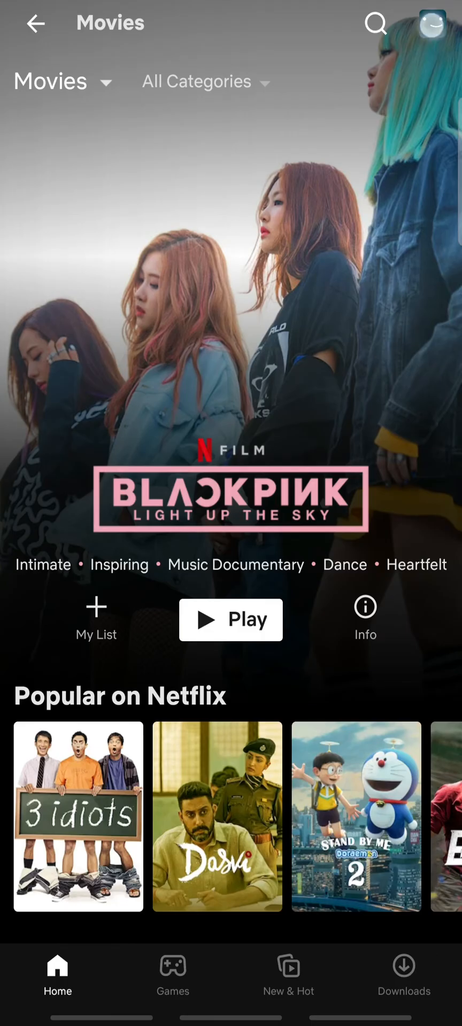
Open the Account page from Profiles & More and go to Manage Download Devices
{"action": "left_click", "coordinate": [430, 23]}
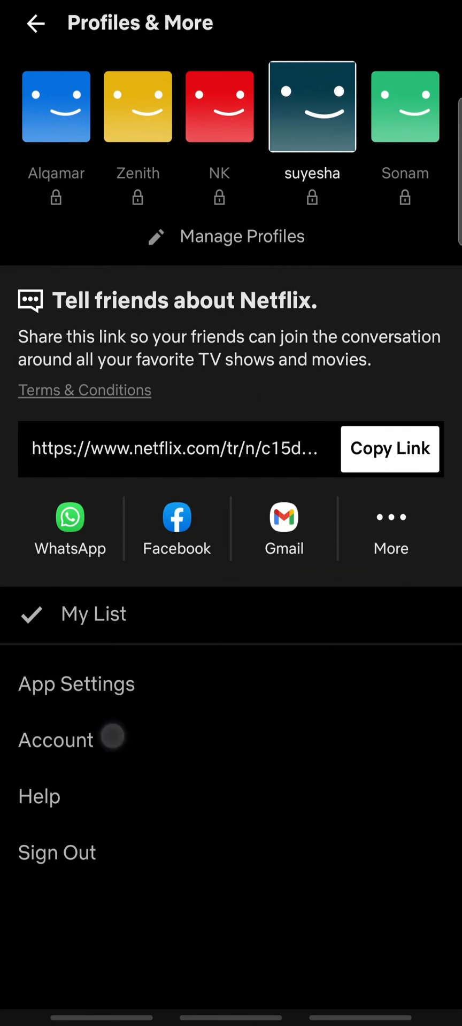
{"action": "left_click", "coordinate": [56, 739]}
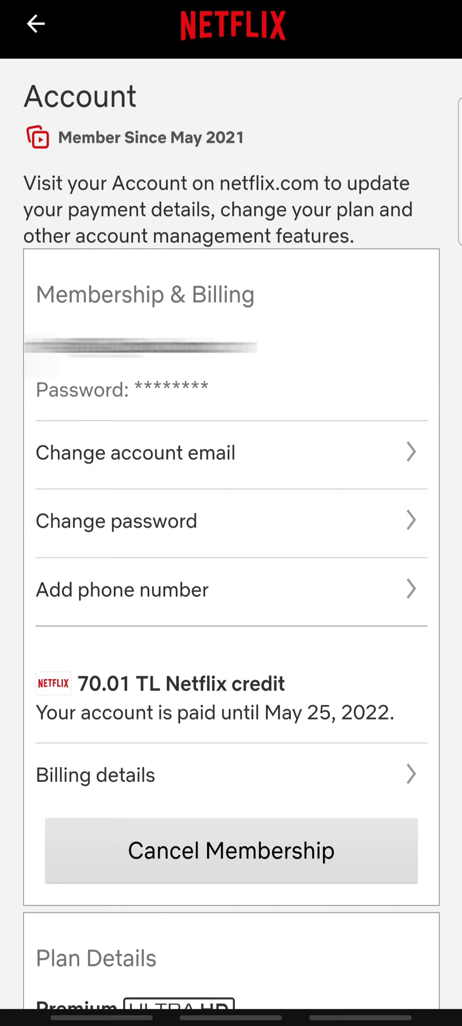
{"action": "scroll", "scroll_direction": "down", "scroll_amount": 3}
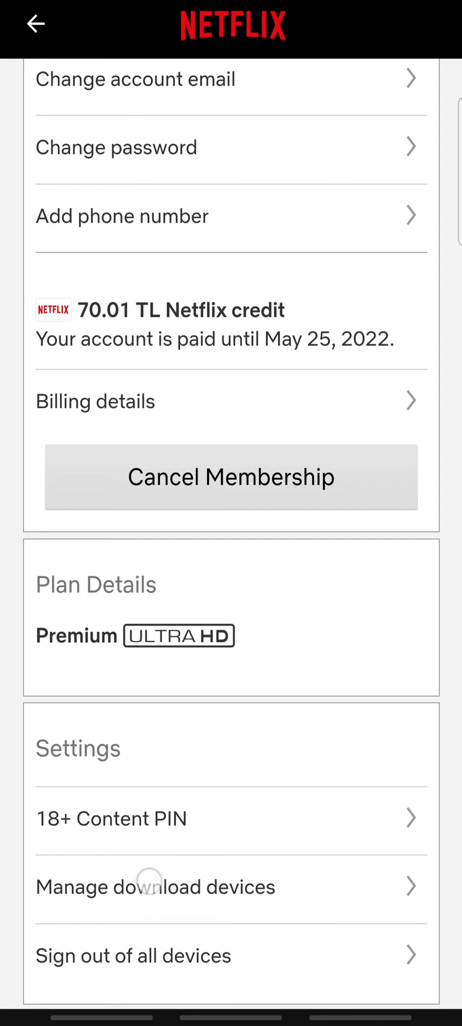
{"action": "left_click", "coordinate": [155, 887]}
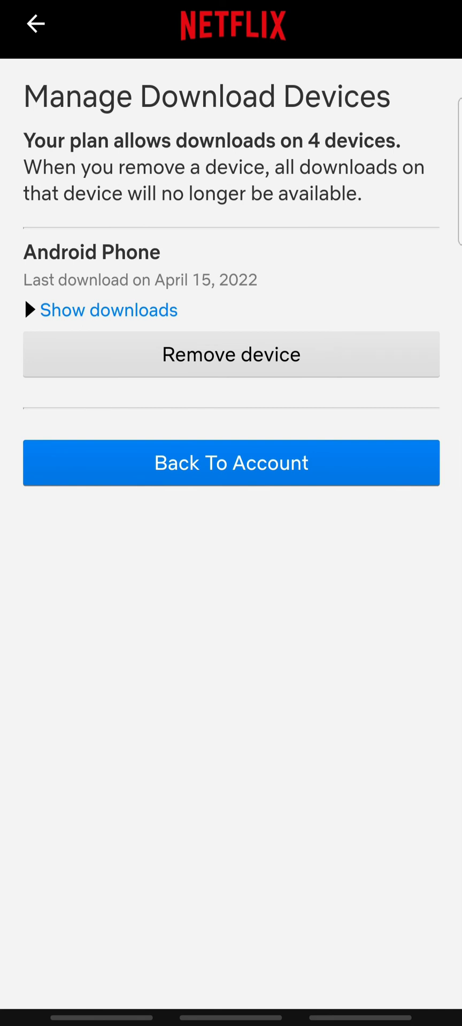
Remove the Android Phone from the account's download devices
{"action": "left_click", "coordinate": [231, 354]}
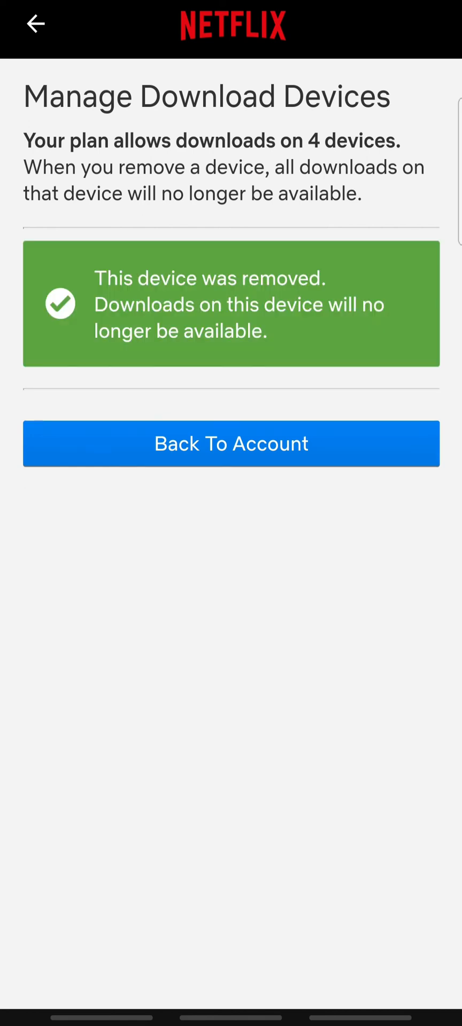